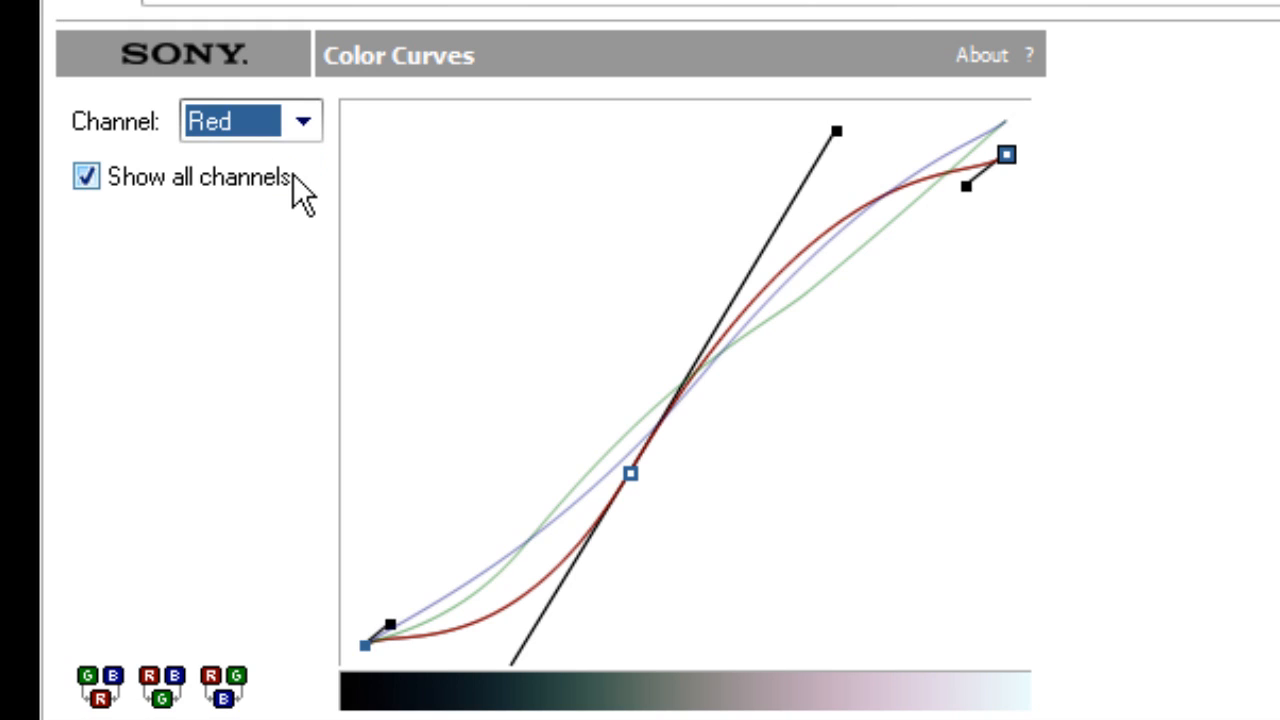
Switch the Color Curves channel from red to green, then to blue, viewing each curve.
left_click(250, 120)
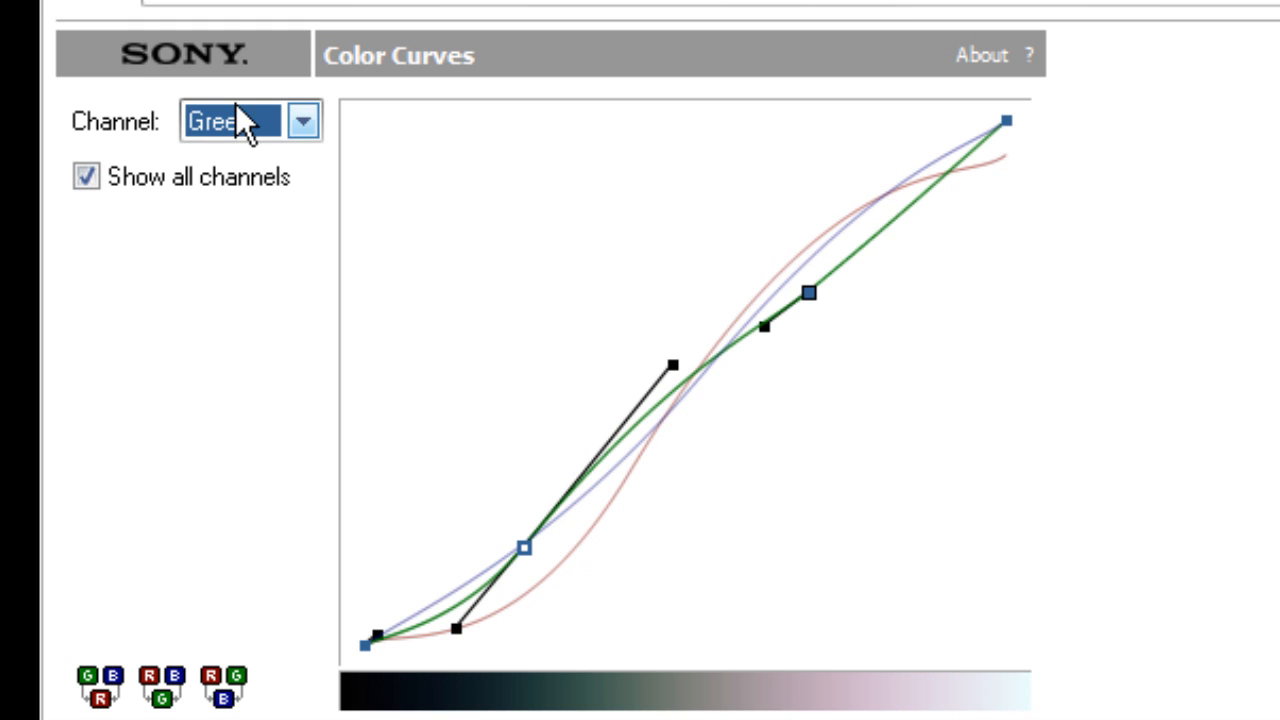
left_click(250, 120)
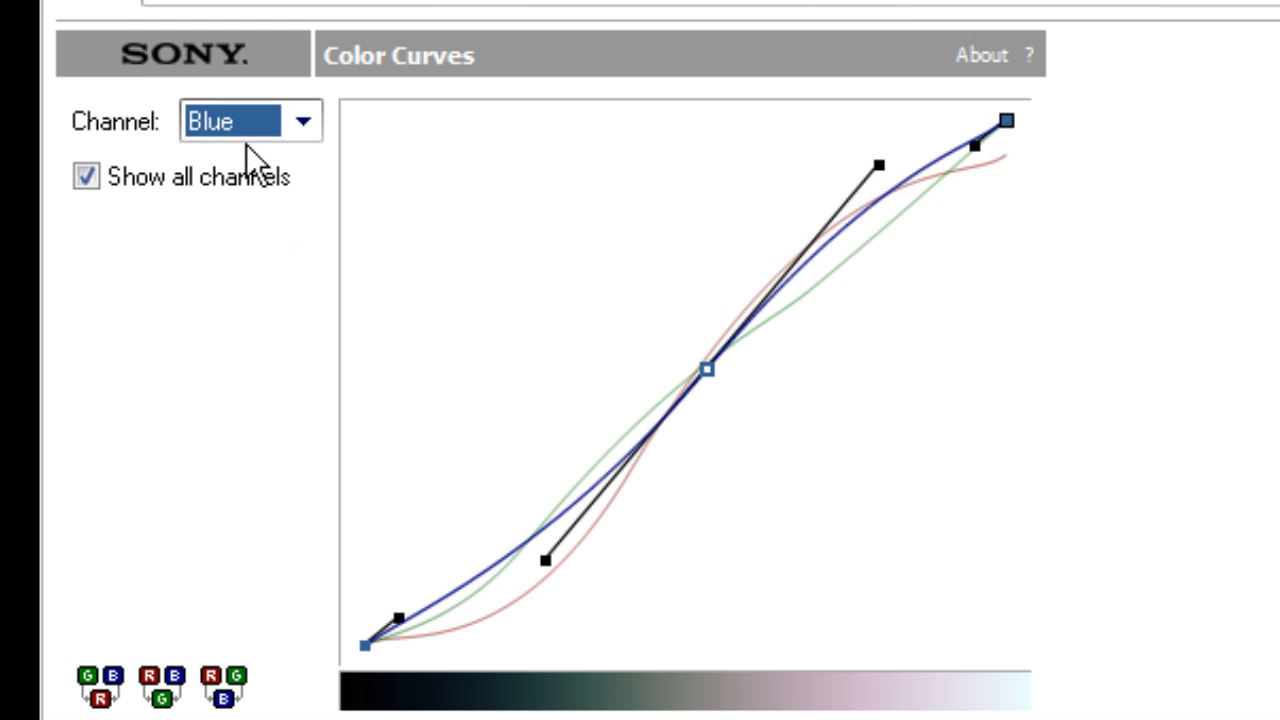
left_click(249, 121)
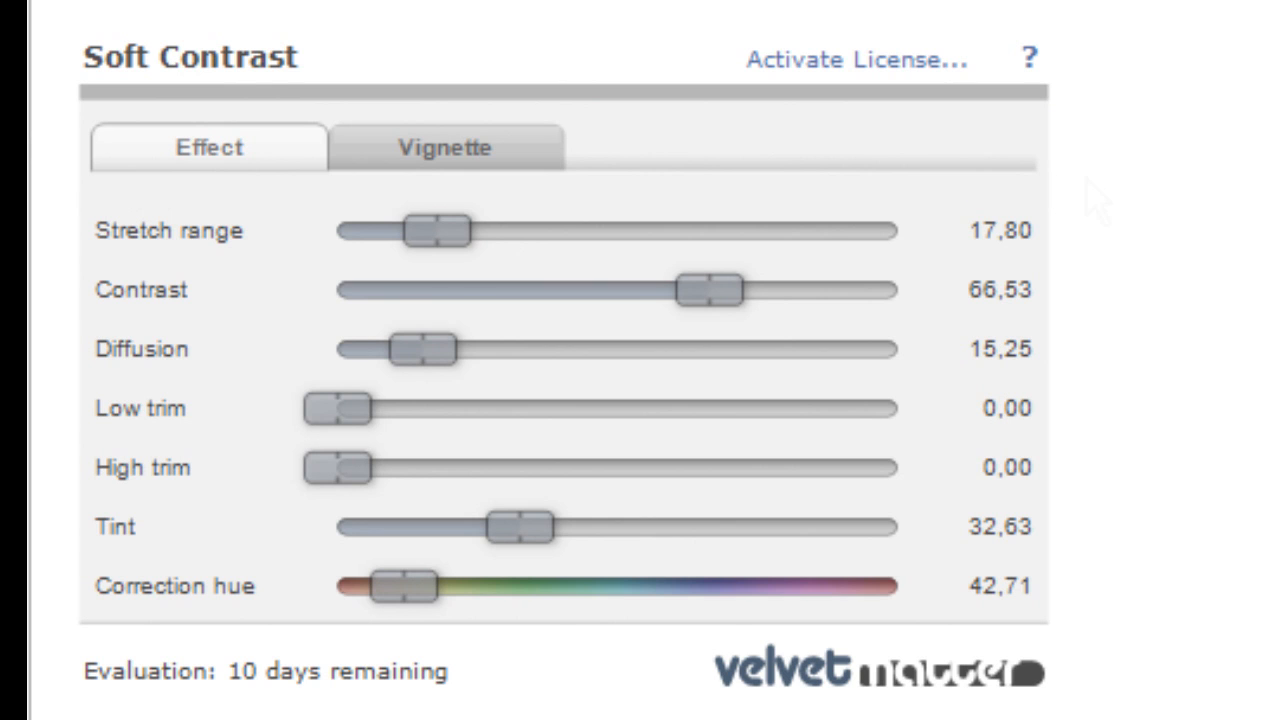
Show Soft Contrast's Vignette tab: black exterior, strength 0, rectangle shape, softness 50.
left_click(445, 147)
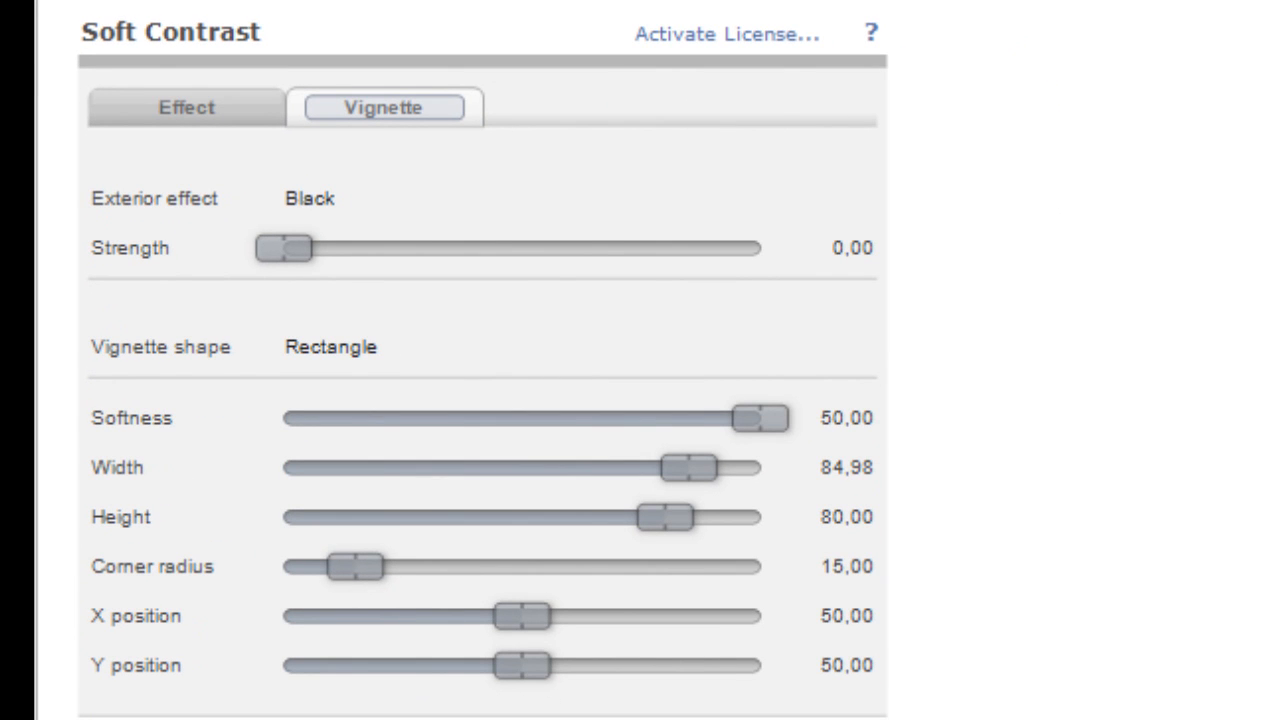